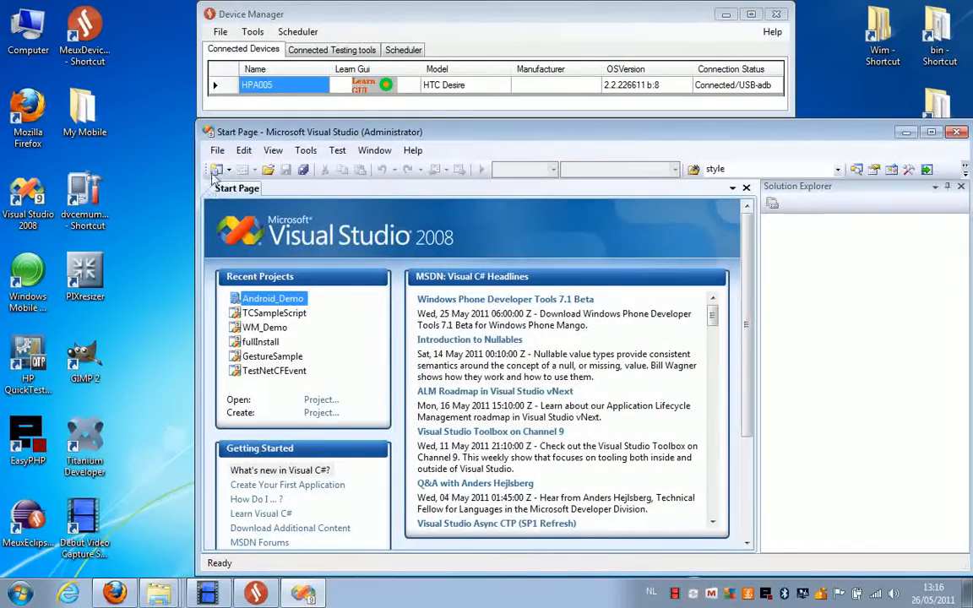
- Create an M-eux Test script project named Android_Demo, keeping the default UserScript script name
left_click(216, 149)
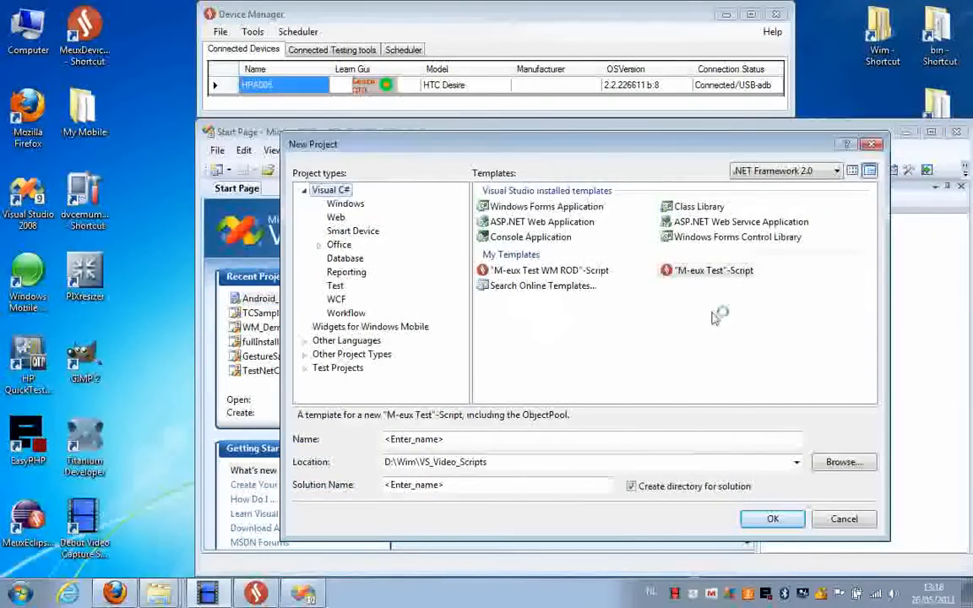
left_click(712, 270)
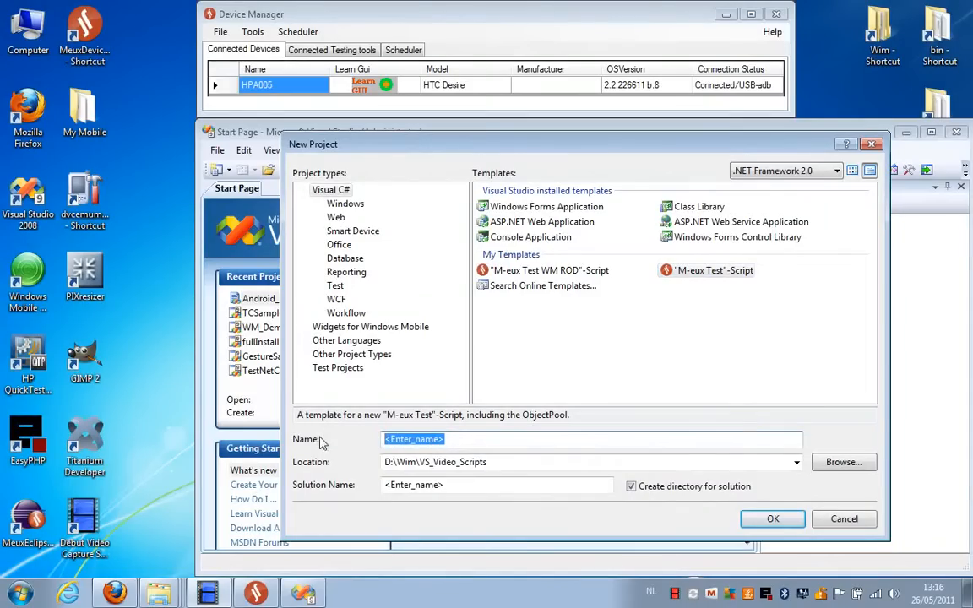
type("Andro")
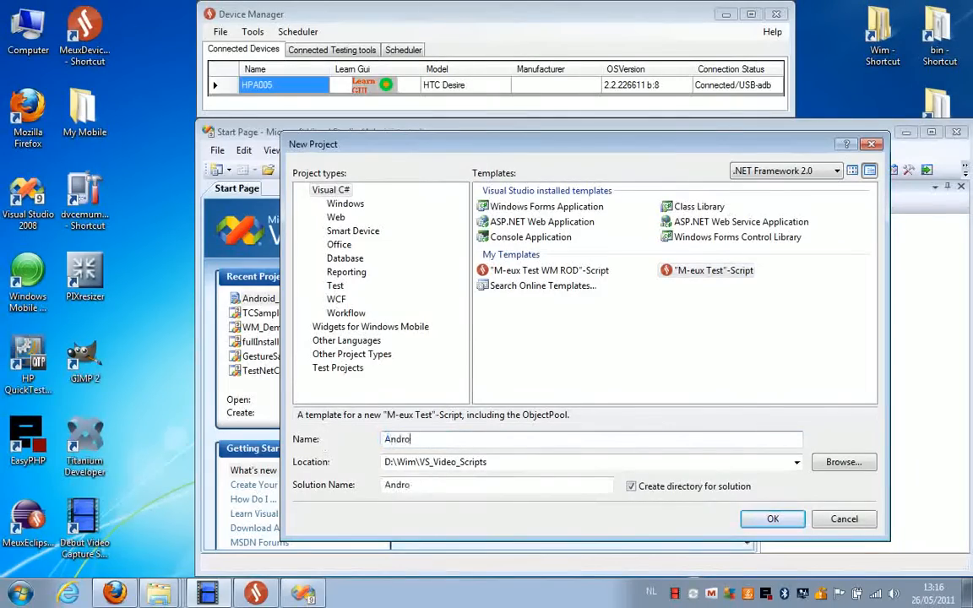
type("id_Demo")
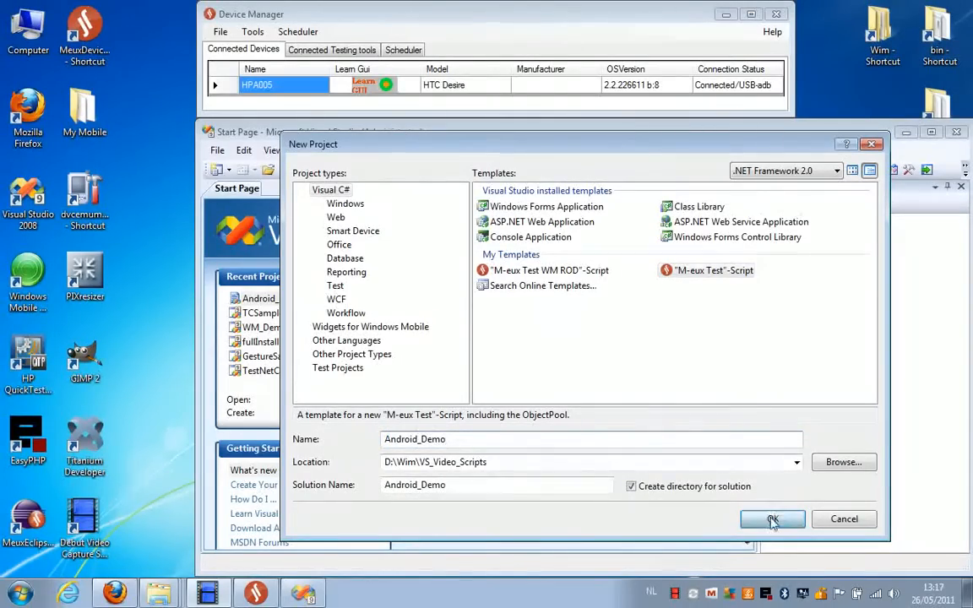
left_click(772, 518)
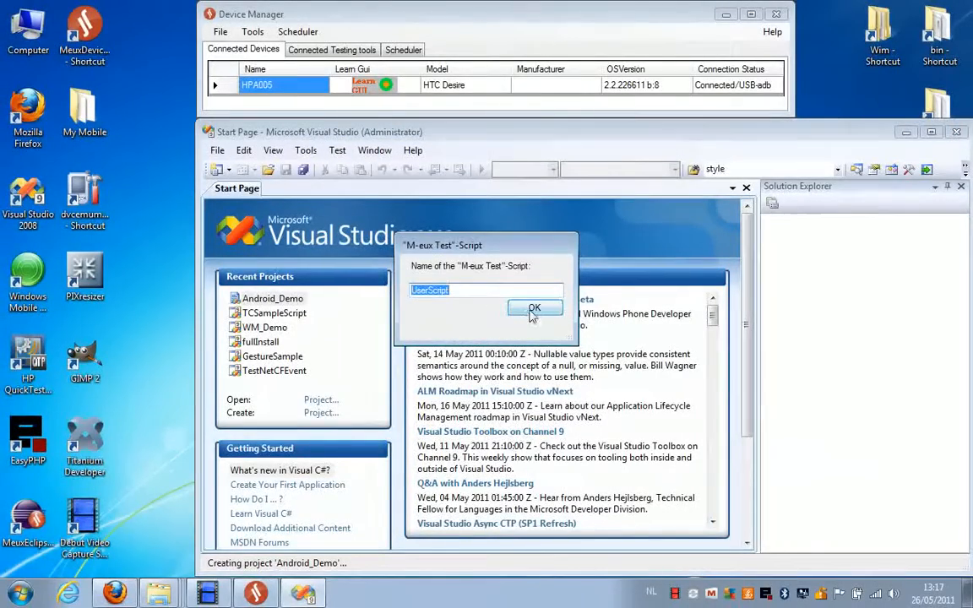
left_click(533, 307)
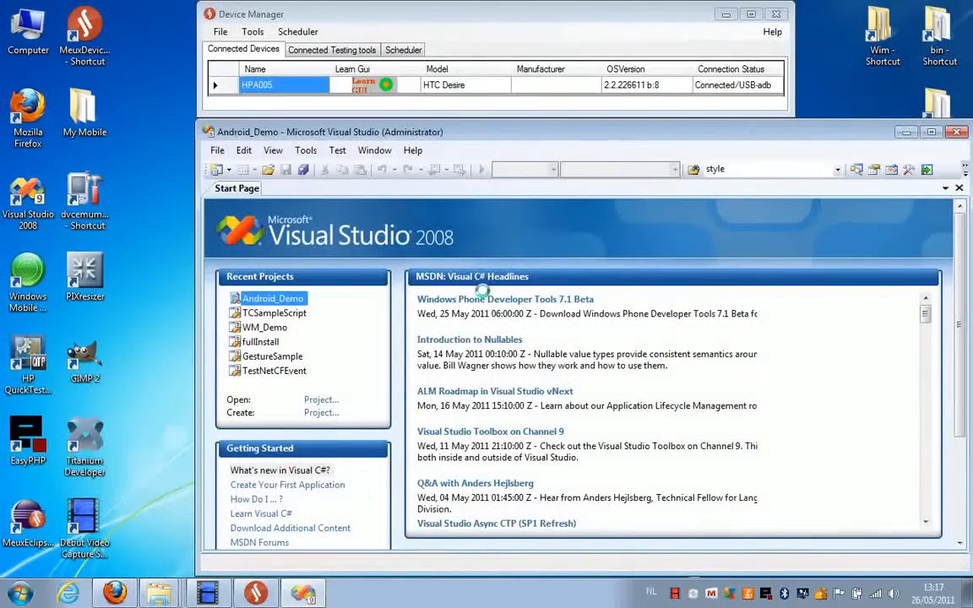
- Tick M-eux VS Addin in the Add-in Manager so the M-eux Test menu appears
left_click(272, 297)
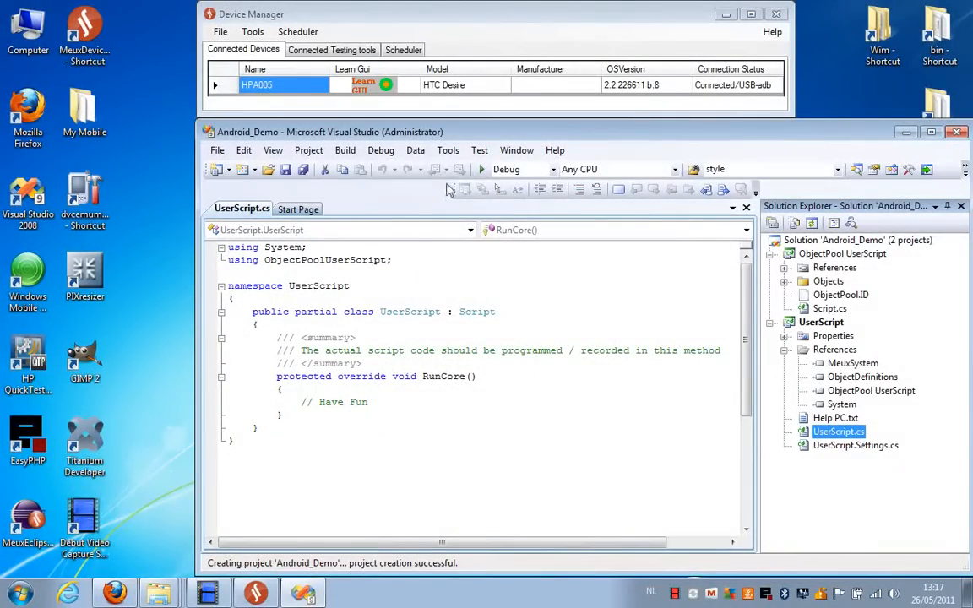
left_click(447, 150)
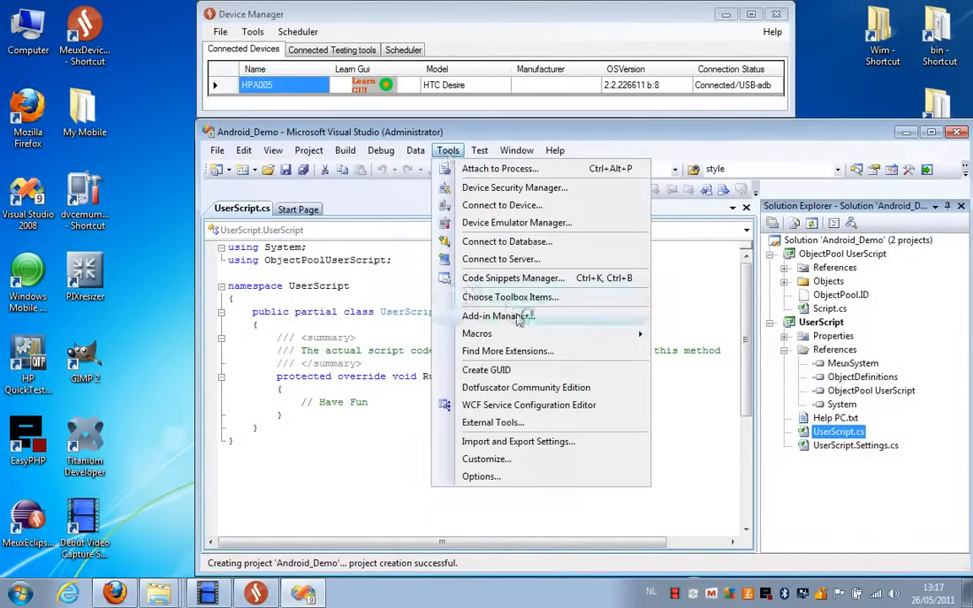
left_click(493, 316)
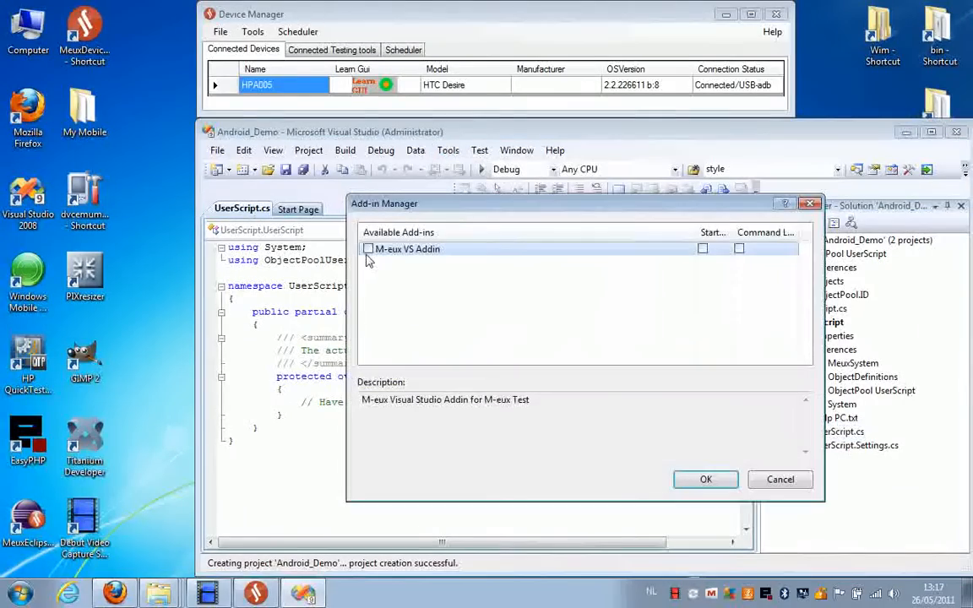
left_click(368, 248)
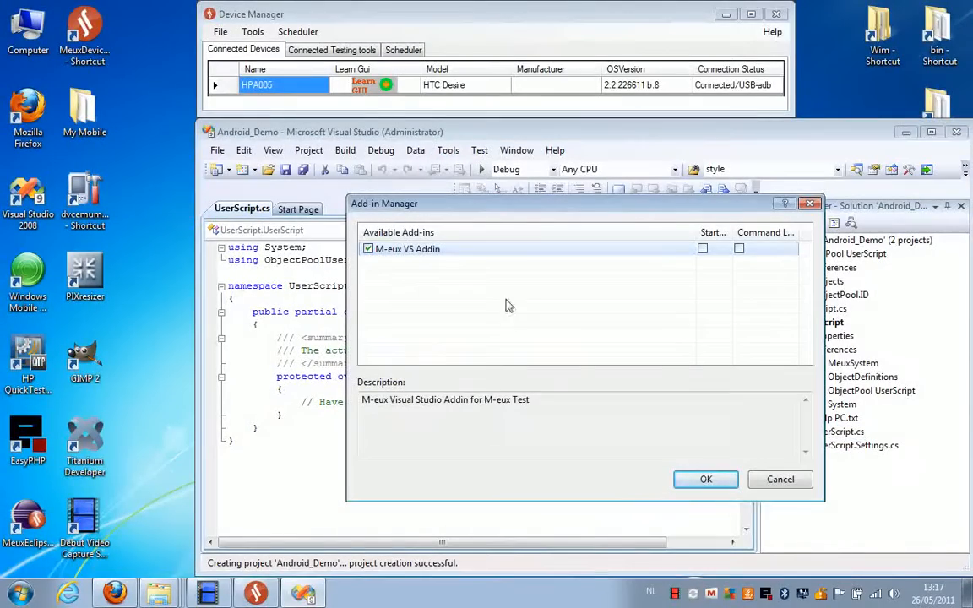
left_click(705, 480)
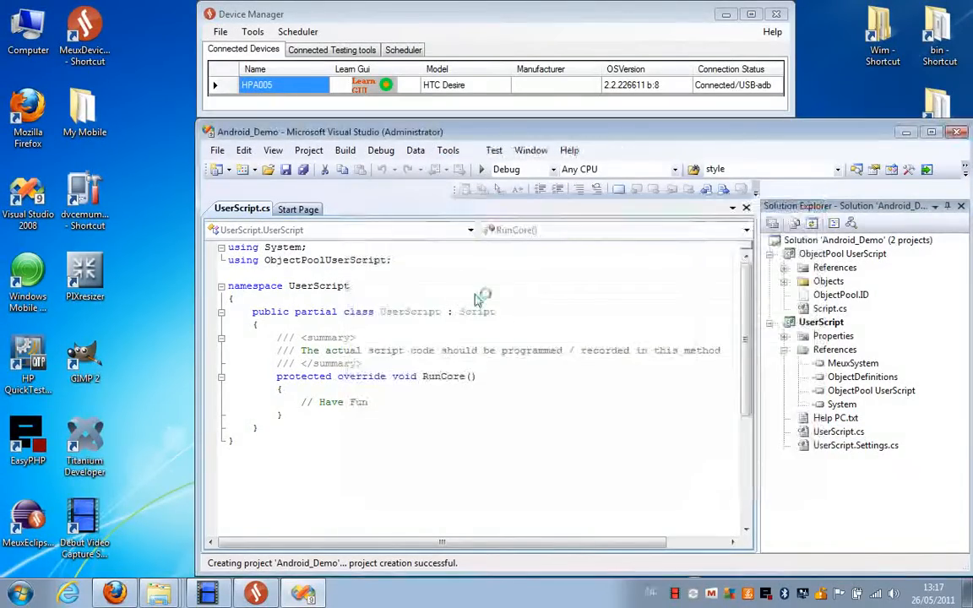
left_click(837, 432)
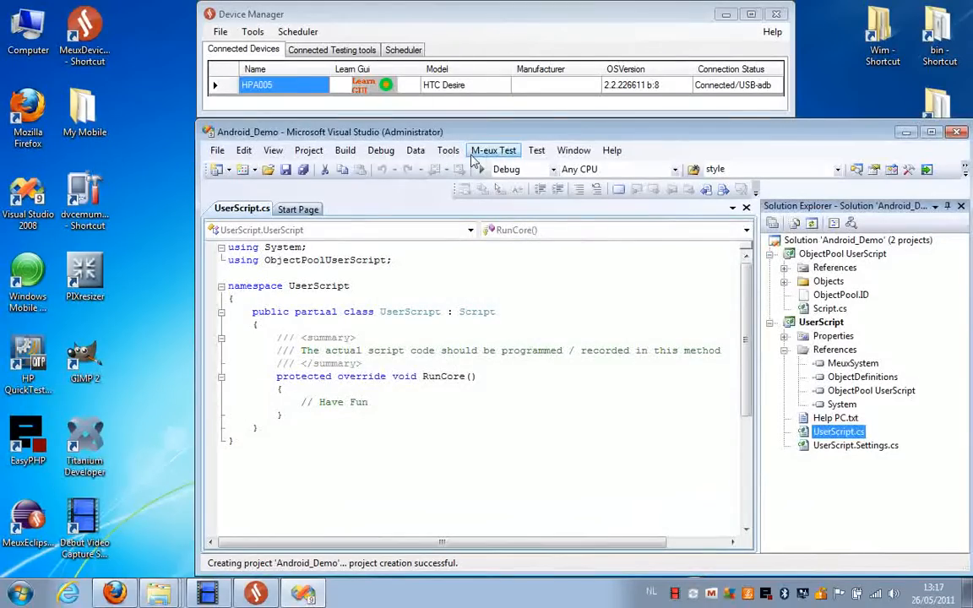
mouse_move(488, 159)
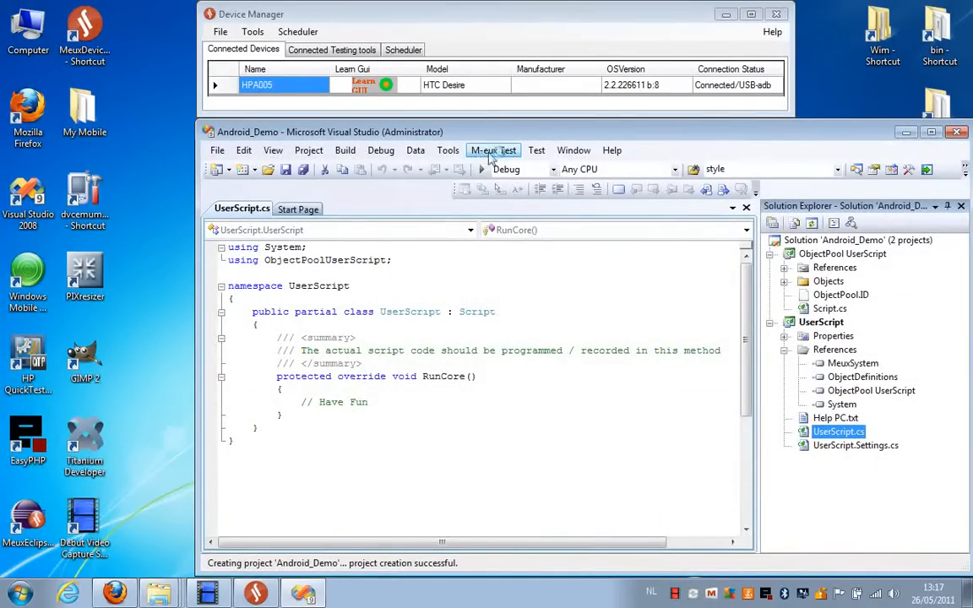
- View Visual Studio Addin under Connected Testing tools, then return to Connected Devices and the Tools menu
left_click(493, 148)
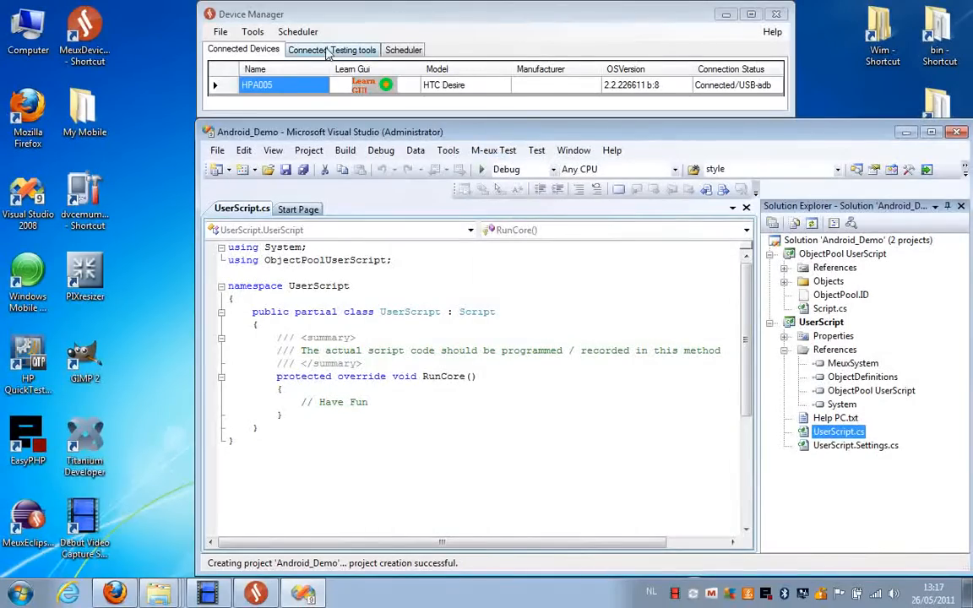
left_click(331, 47)
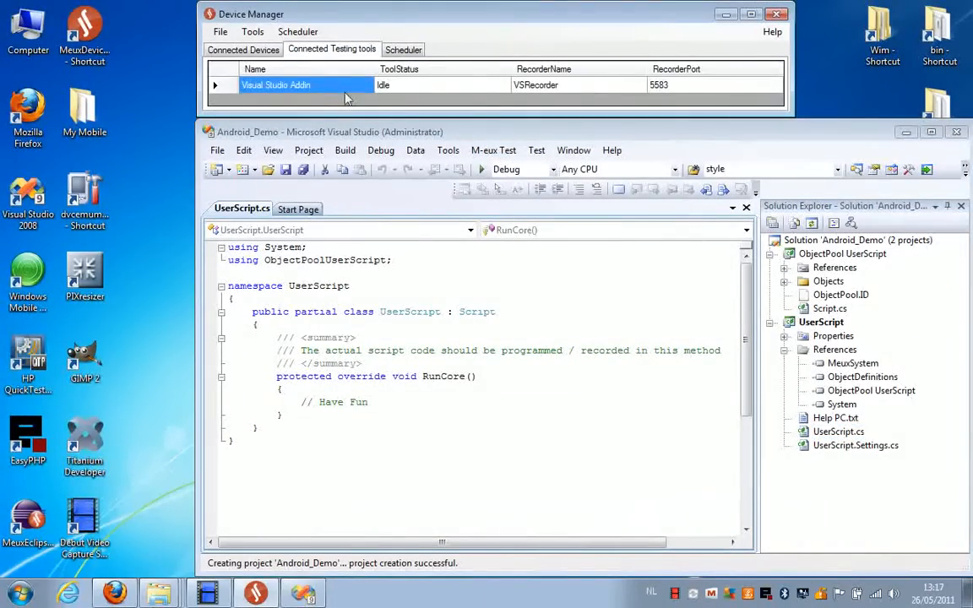
left_click(243, 49)
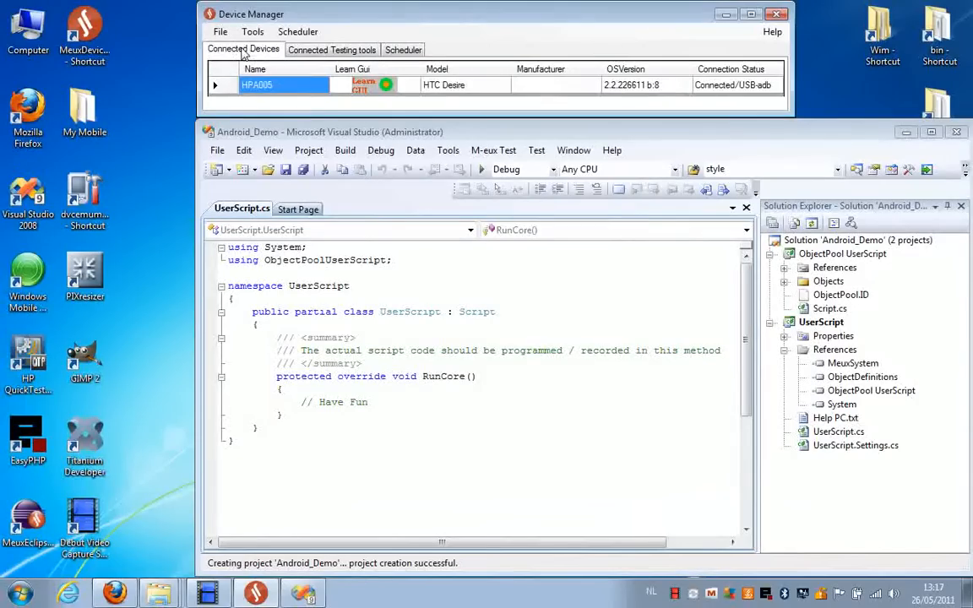
mouse_move(306, 104)
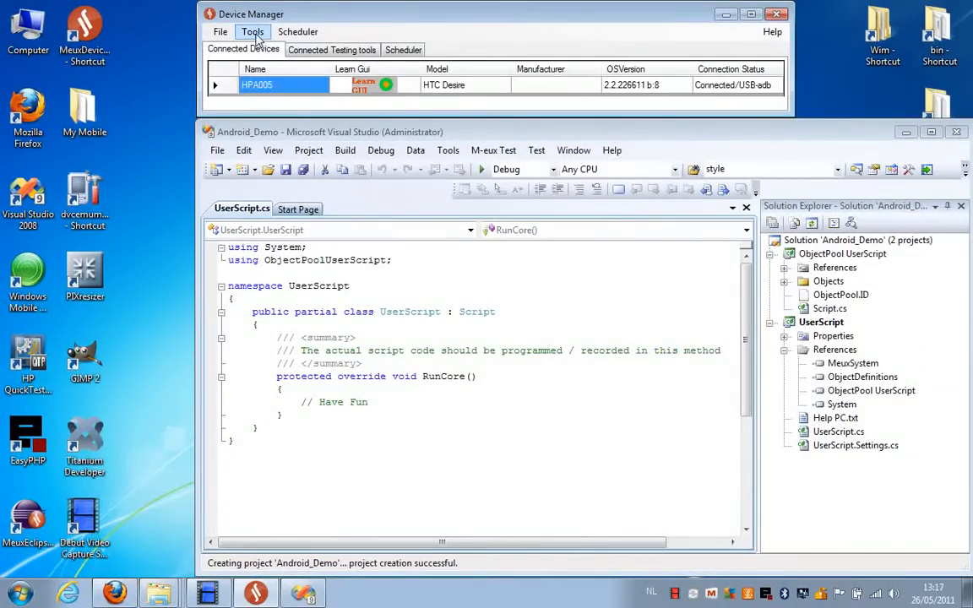
left_click(253, 31)
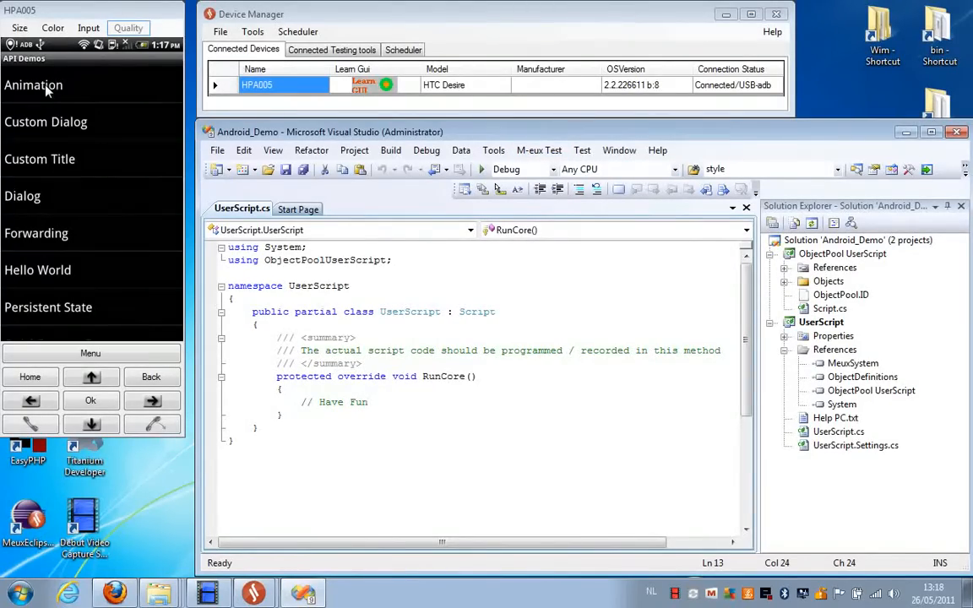
- Record the device actions on Animation, Fade_in, Hello text and Checkbox_1 into RunCore
left_click(783, 320)
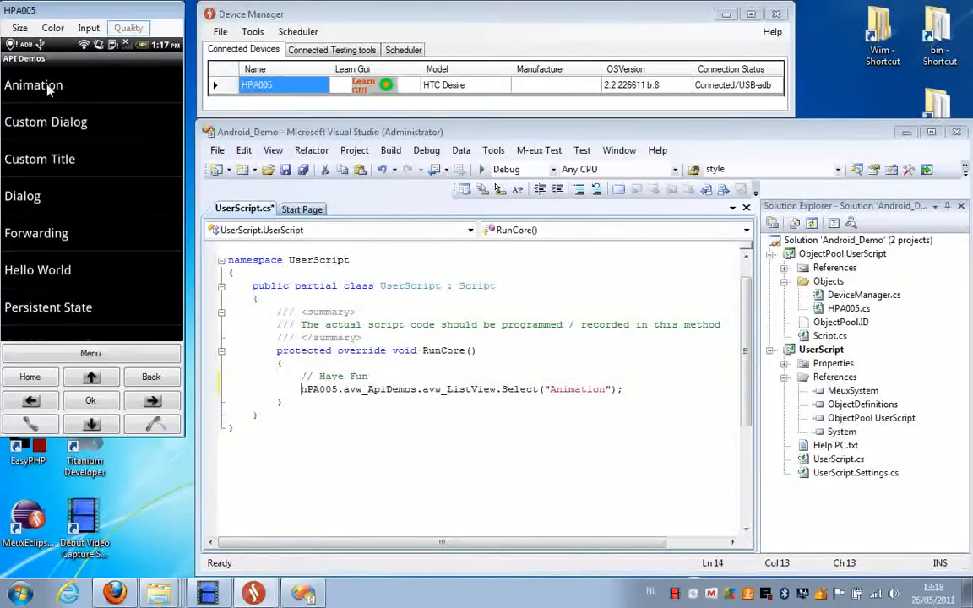
left_click(33, 84)
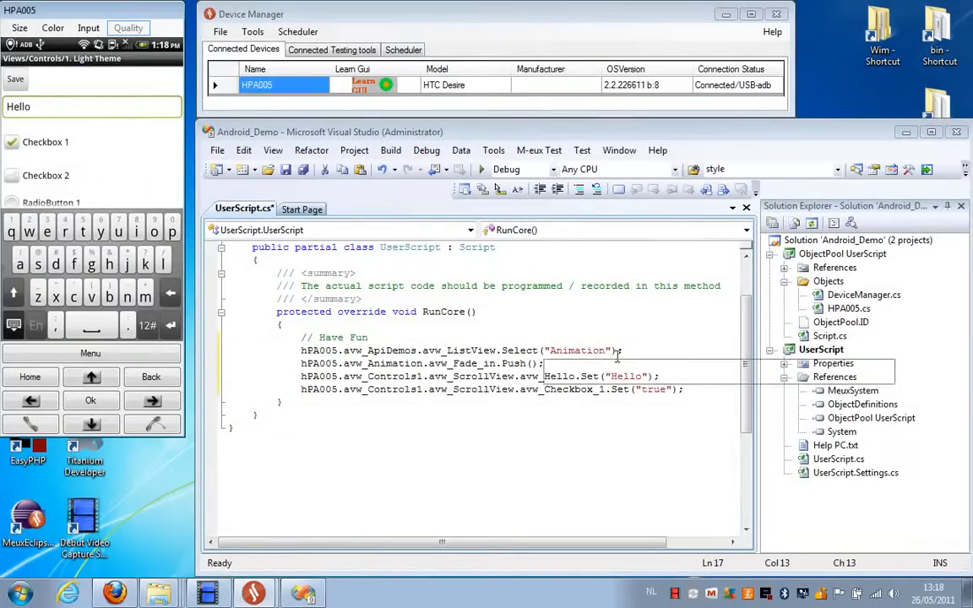
left_click(539, 149)
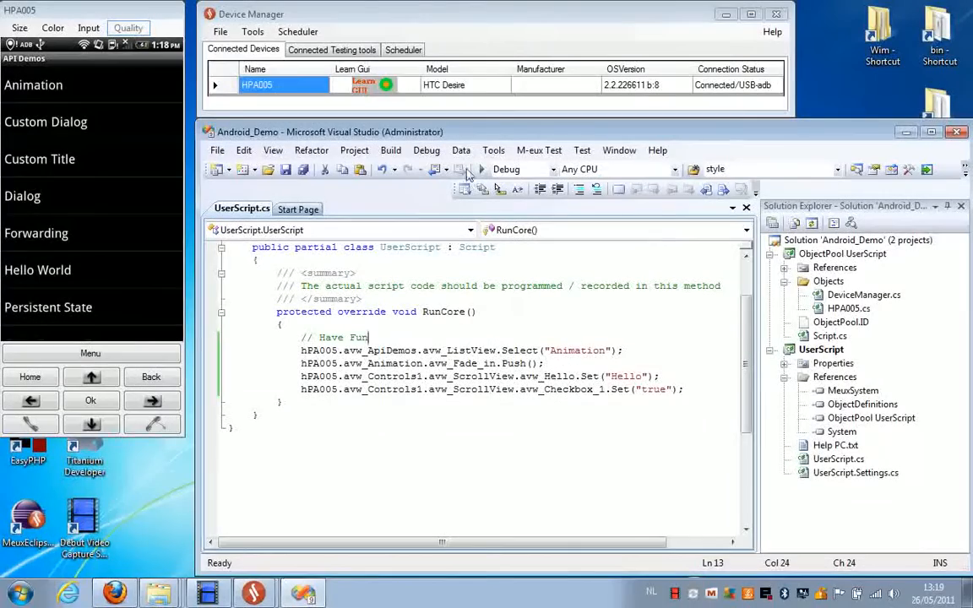
mouse_move(483, 169)
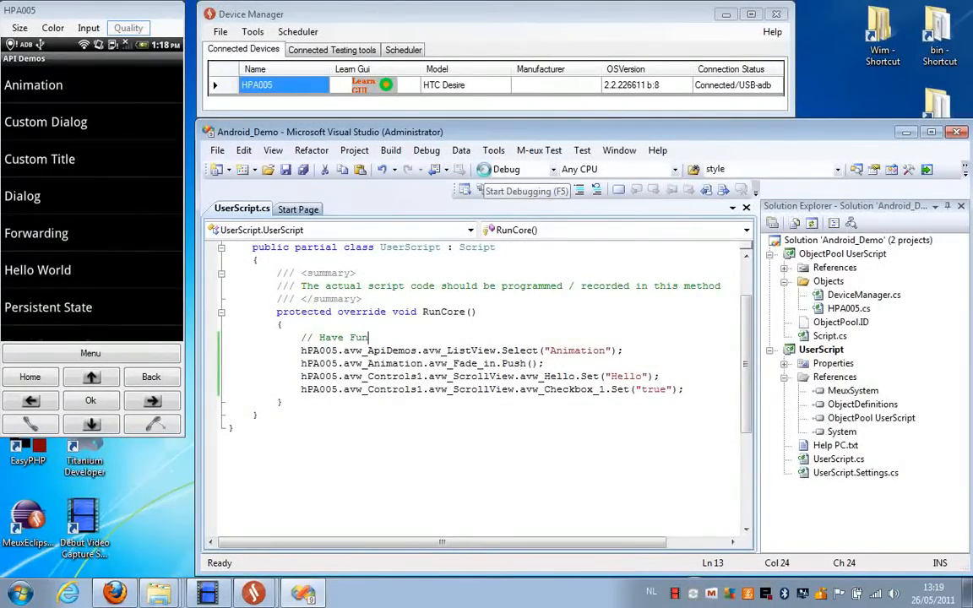
- Run the recorded script with Start Debugging, giving six steps done and one pass
left_click(525, 191)
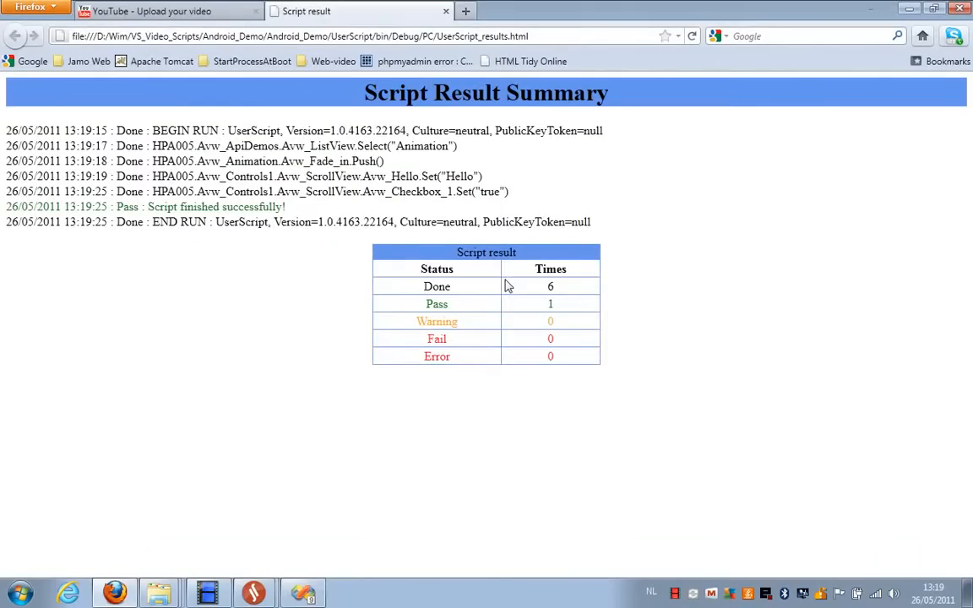
mouse_move(510, 177)
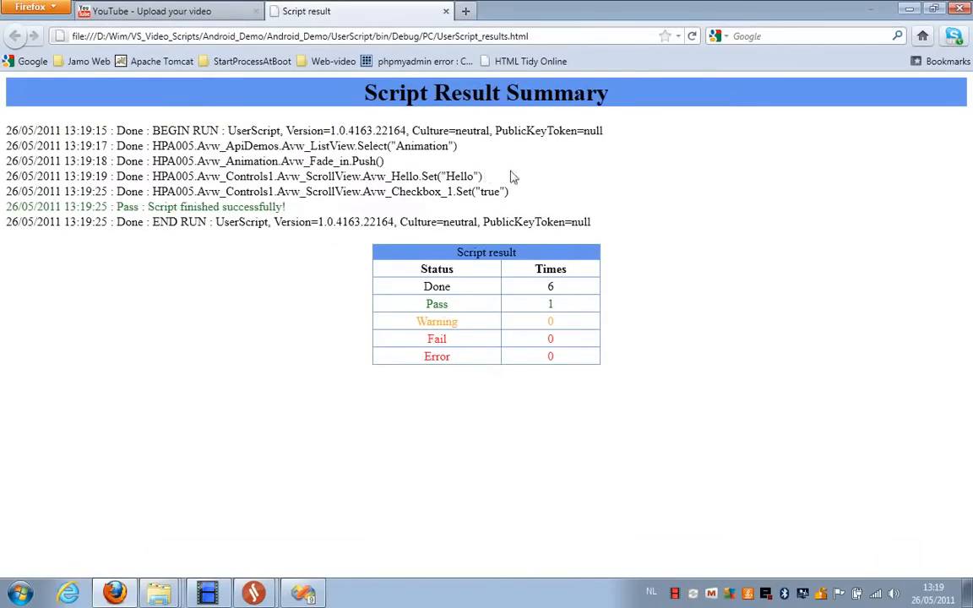
mouse_move(908, 8)
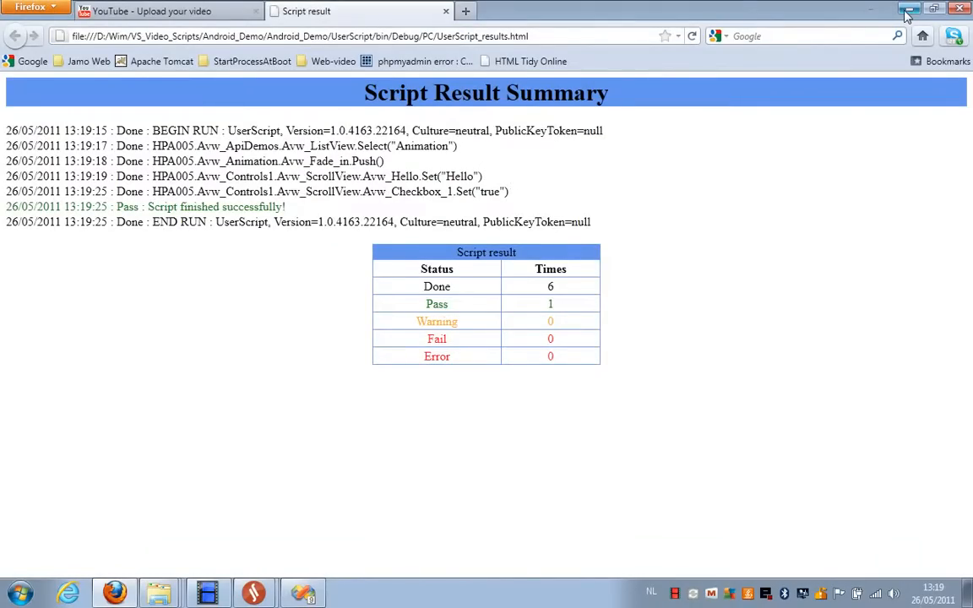
- Minimize the Firefox Script Result Summary so the UserScript editor shows again
left_click(908, 7)
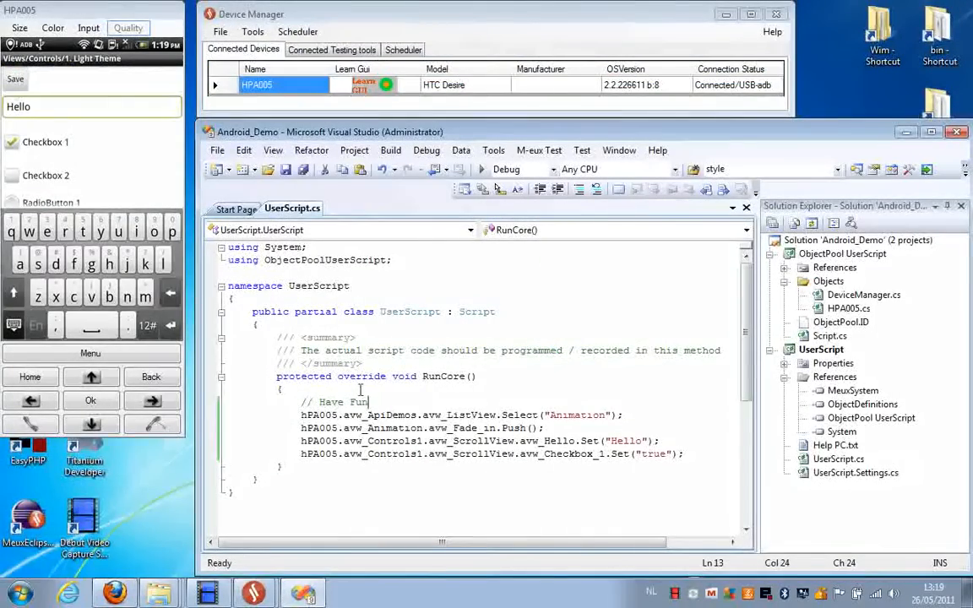
mouse_move(538, 148)
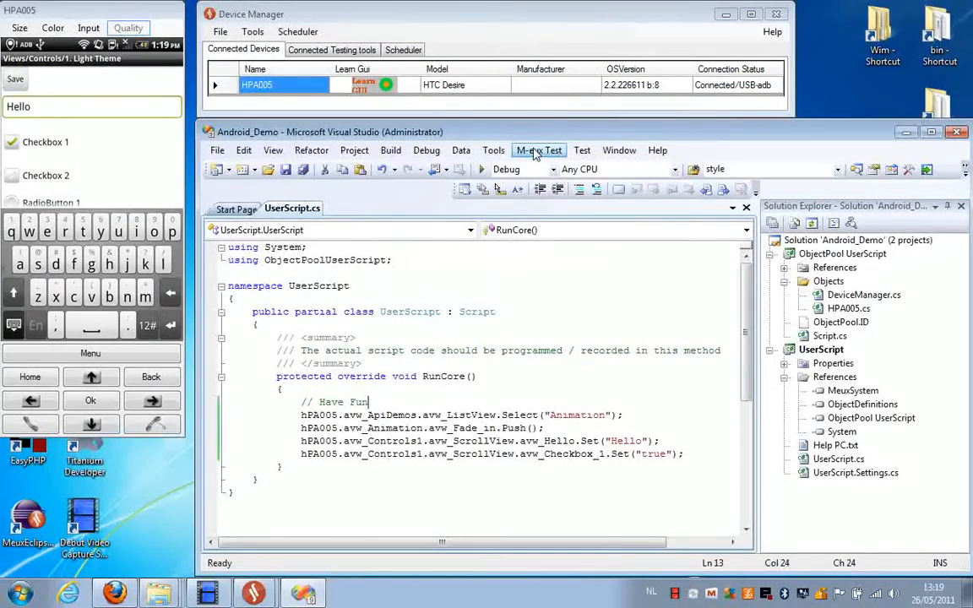
- Add a breakpoint on the avw_ListView.Select Animation line in RunCore
left_click(537, 149)
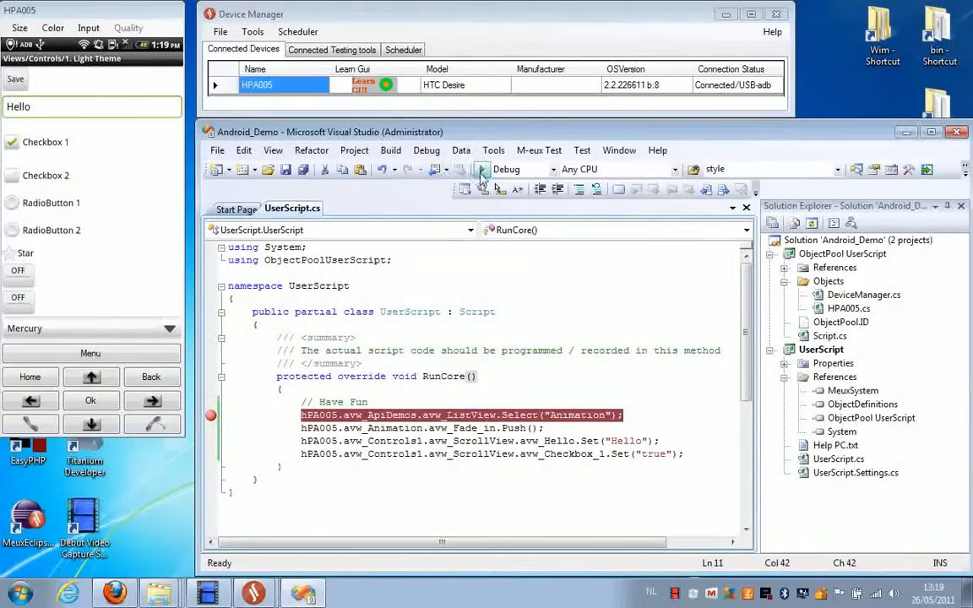
mouse_move(483, 169)
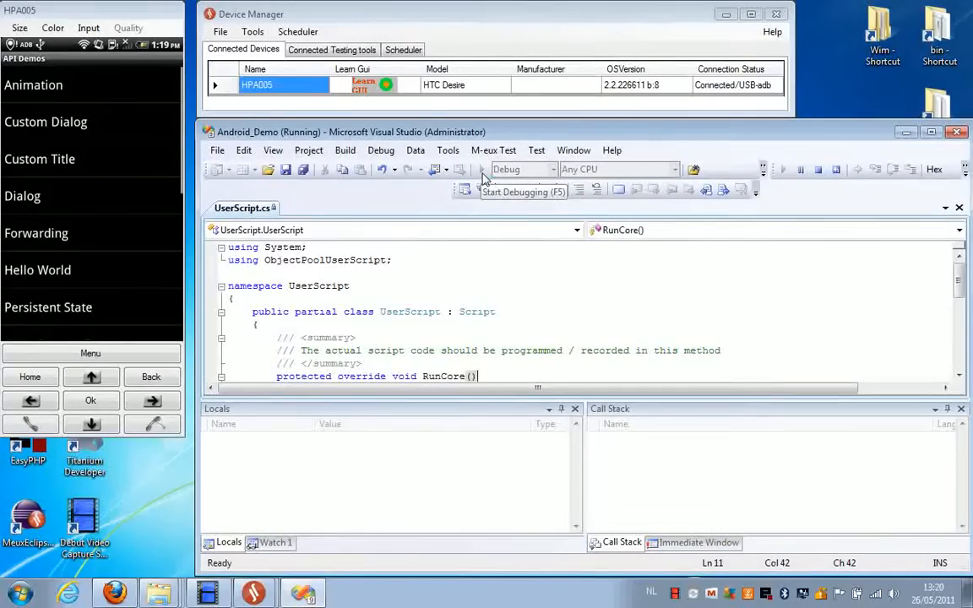
mouse_move(473, 311)
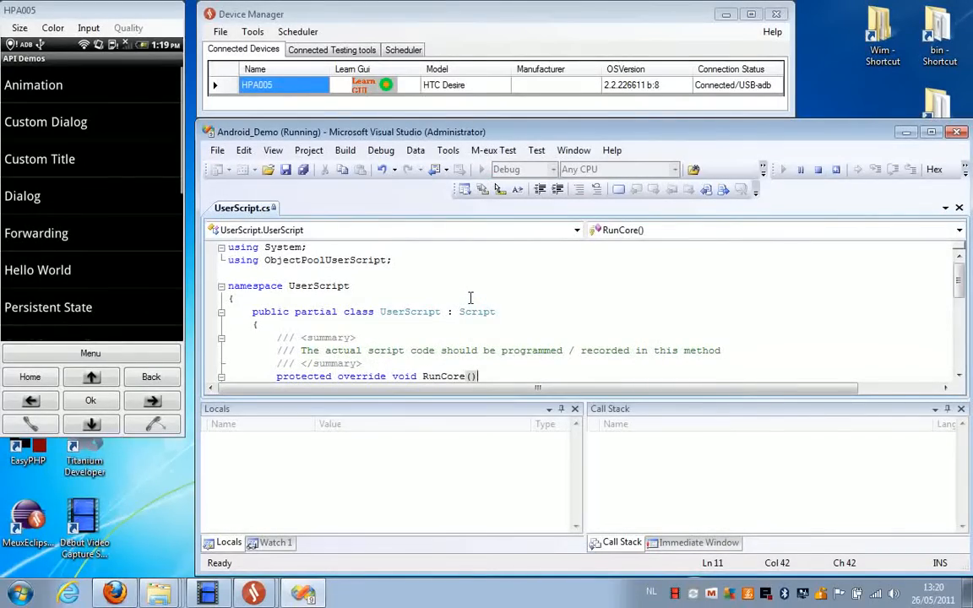
mouse_move(466, 301)
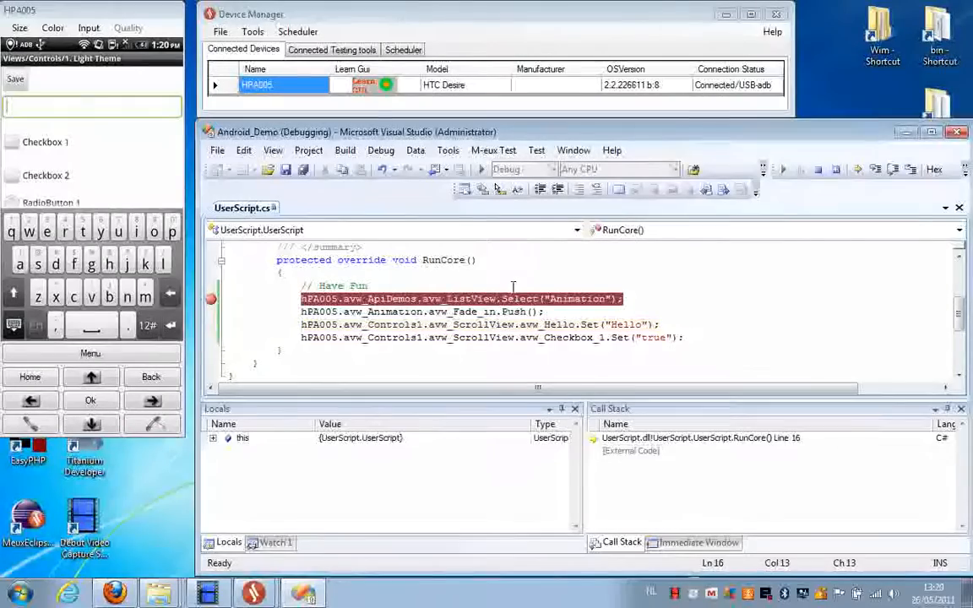
- Step over the remaining recorded line with F10, then stop the debugging session
key("F10")
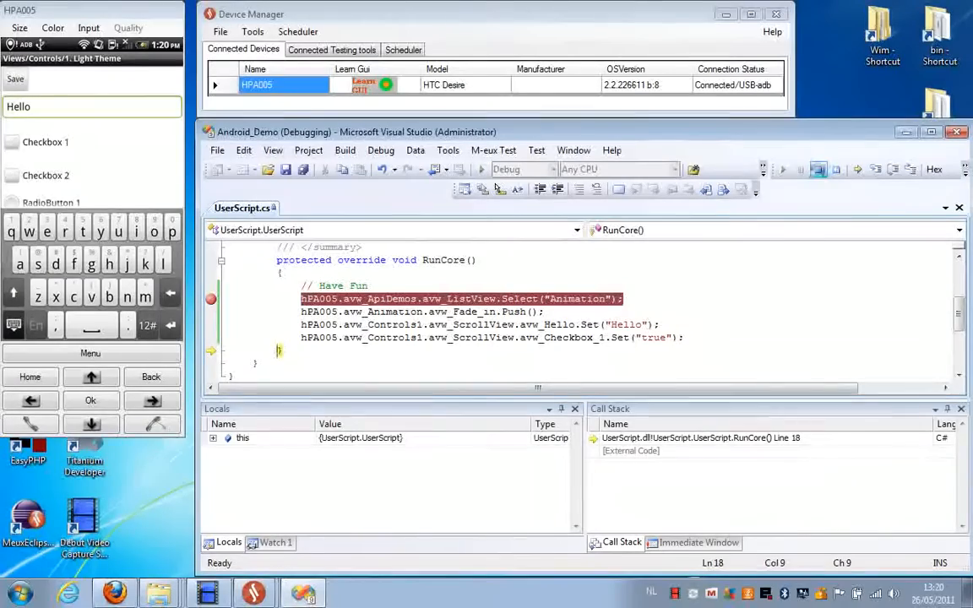
left_click(800, 169)
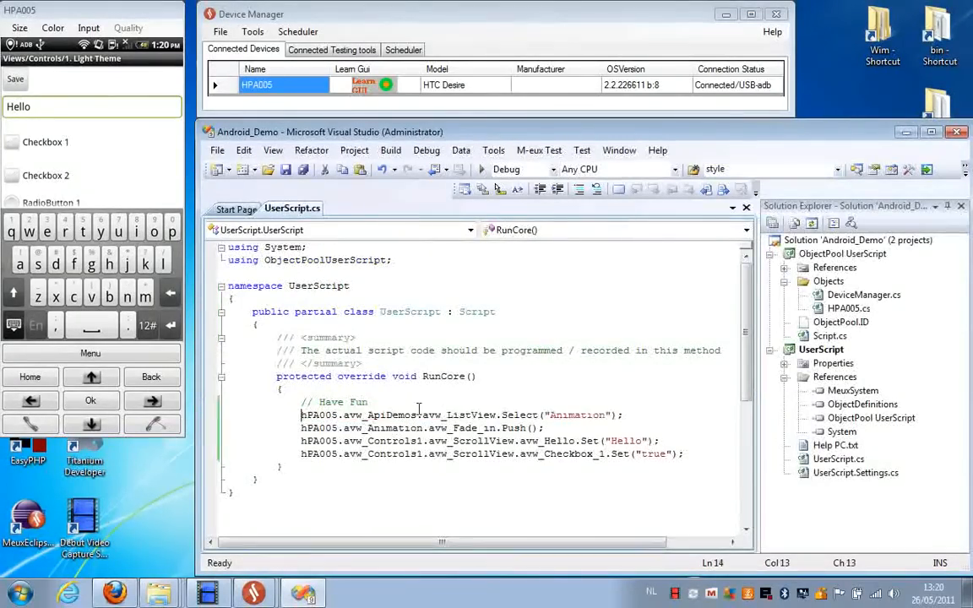
- Go to the HPA005.cs definition of avw_Checkbox_1 and highlight its Checkbox 1 text and PPIndex values
left_click(446, 388)
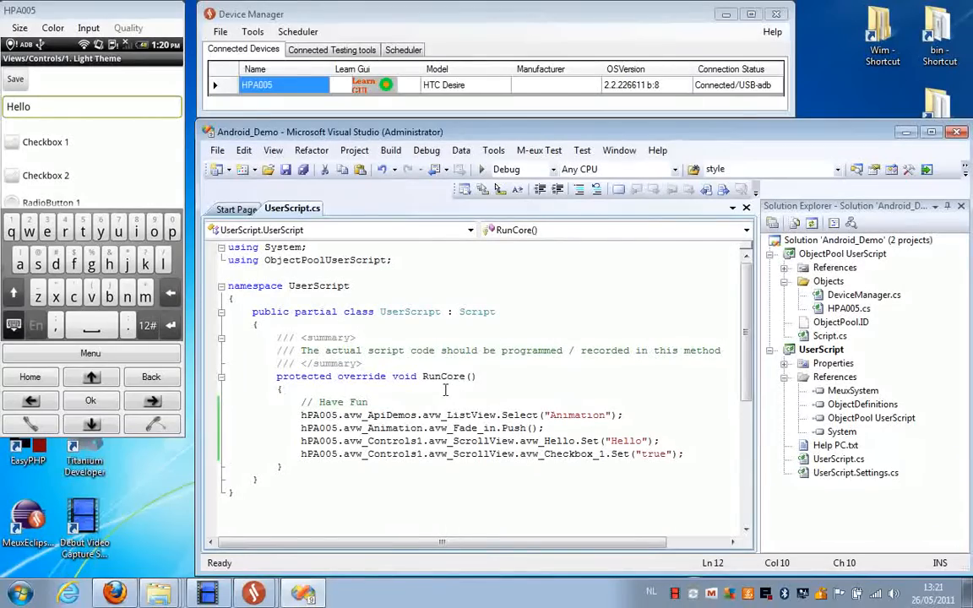
left_click(12, 142)
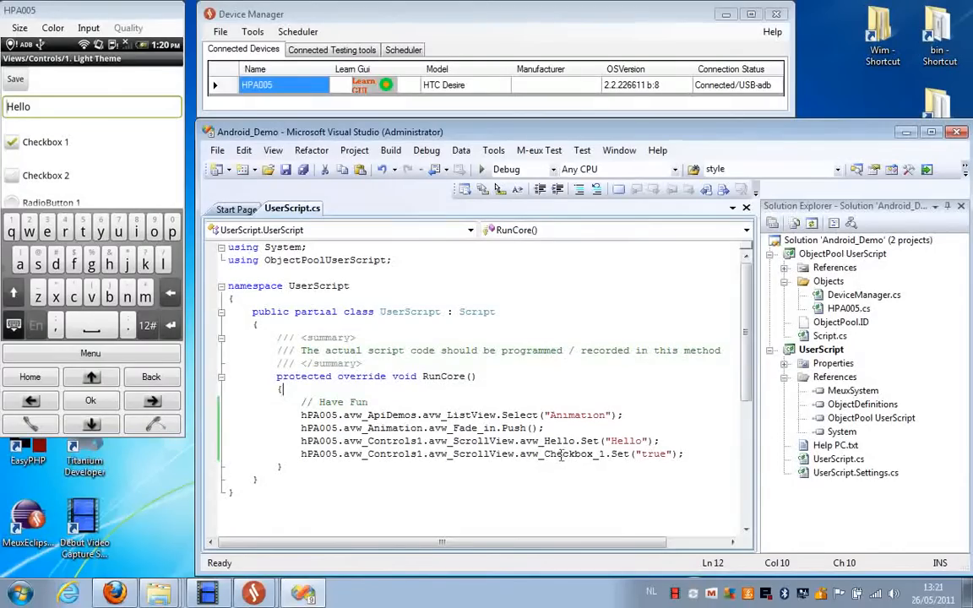
double_click(566, 452)
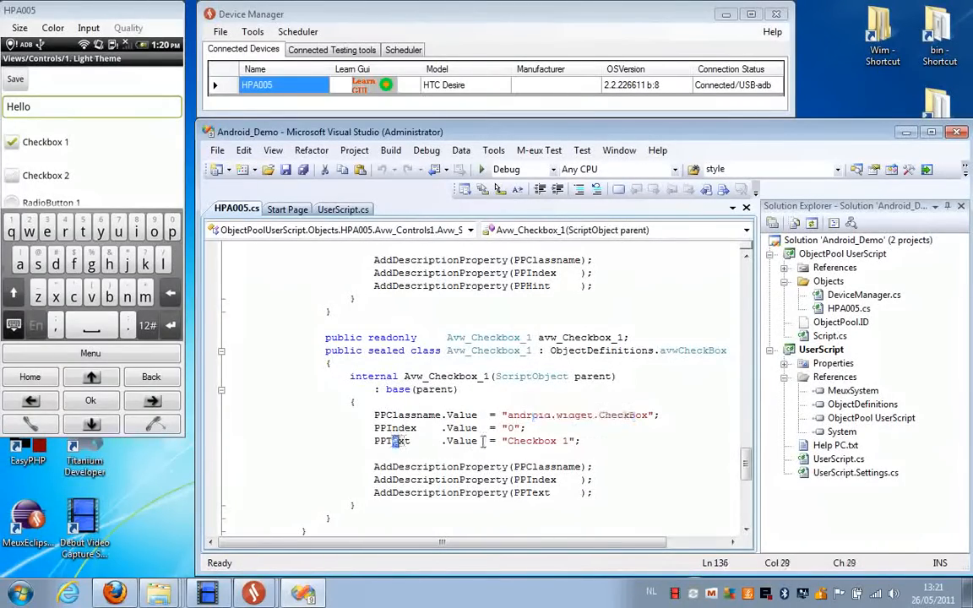
double_click(537, 441)
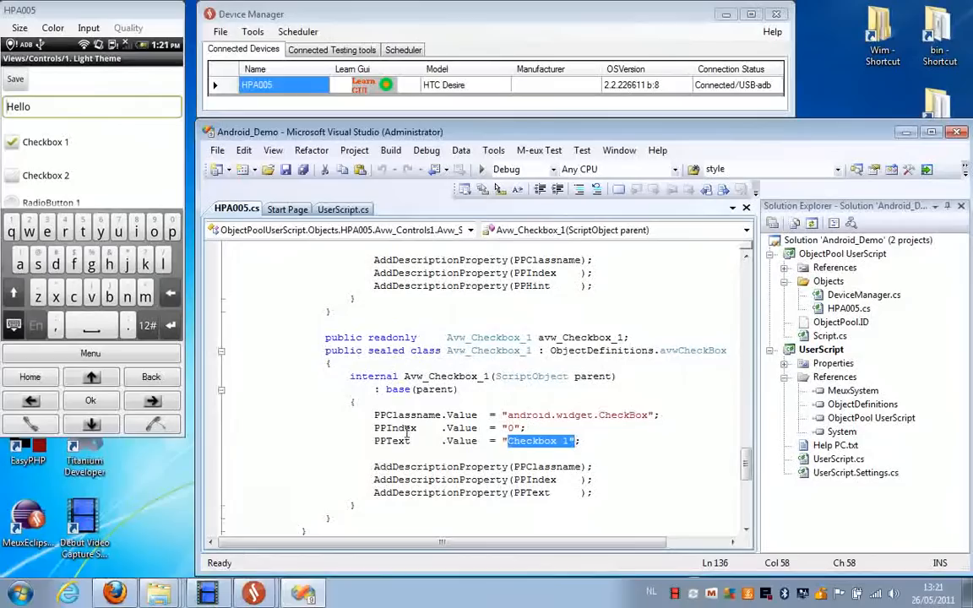
double_click(394, 429)
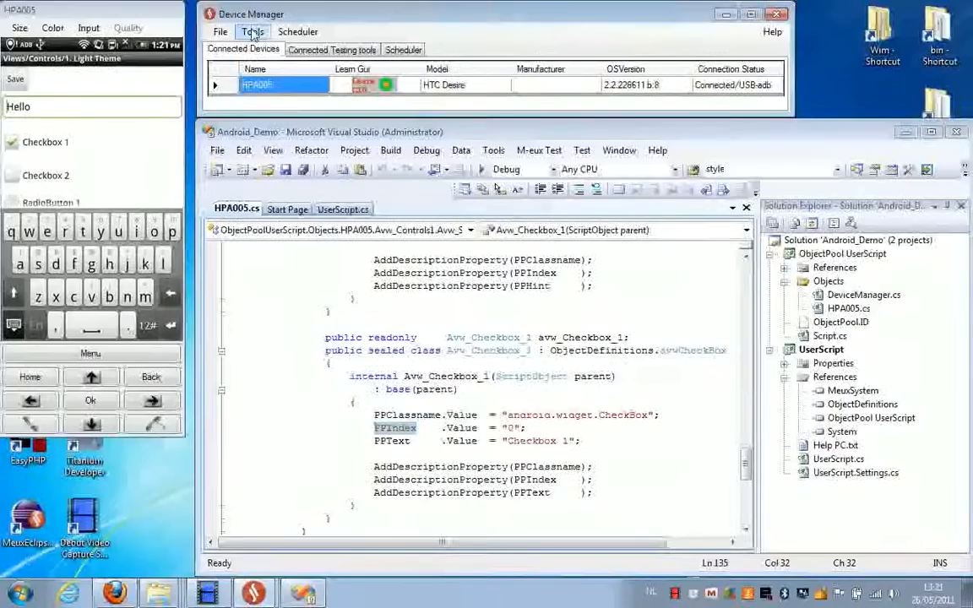
left_click(252, 30)
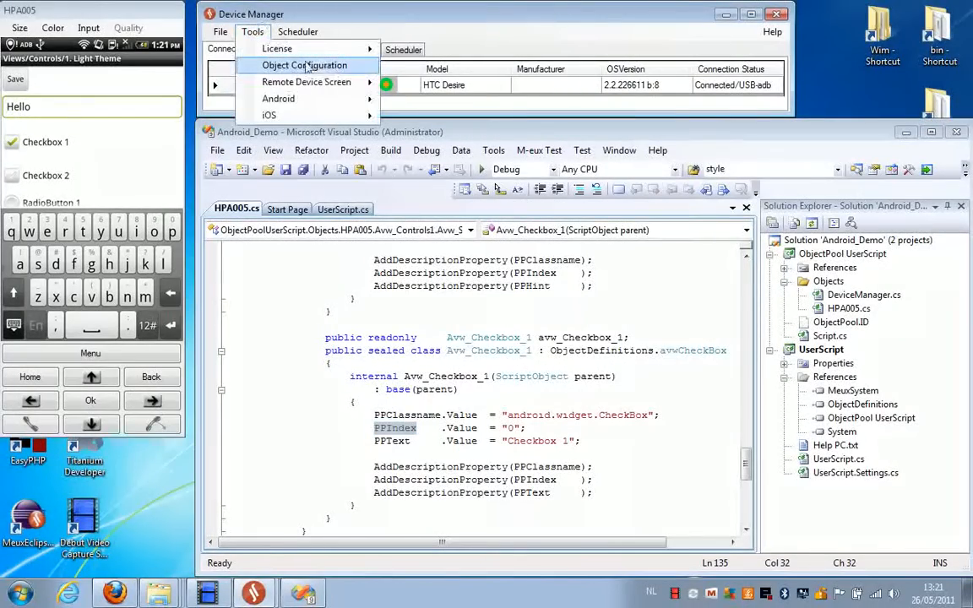
left_click(304, 64)
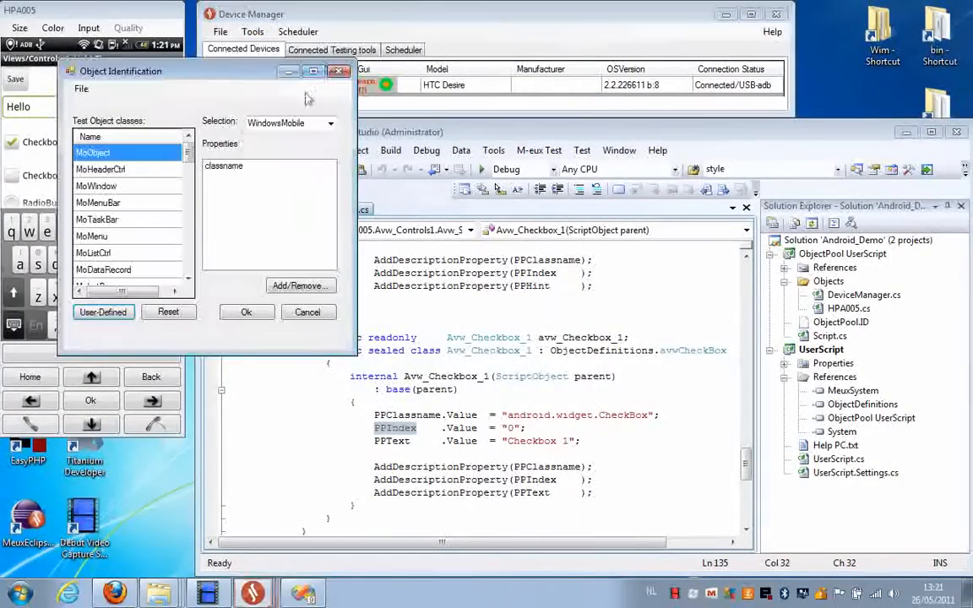
left_click(329, 122)
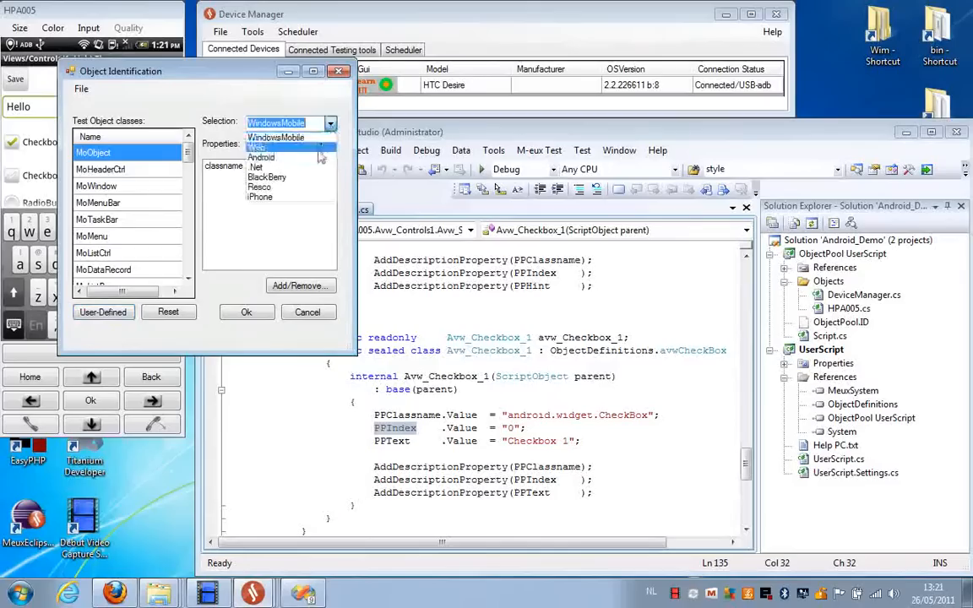
left_click(260, 157)
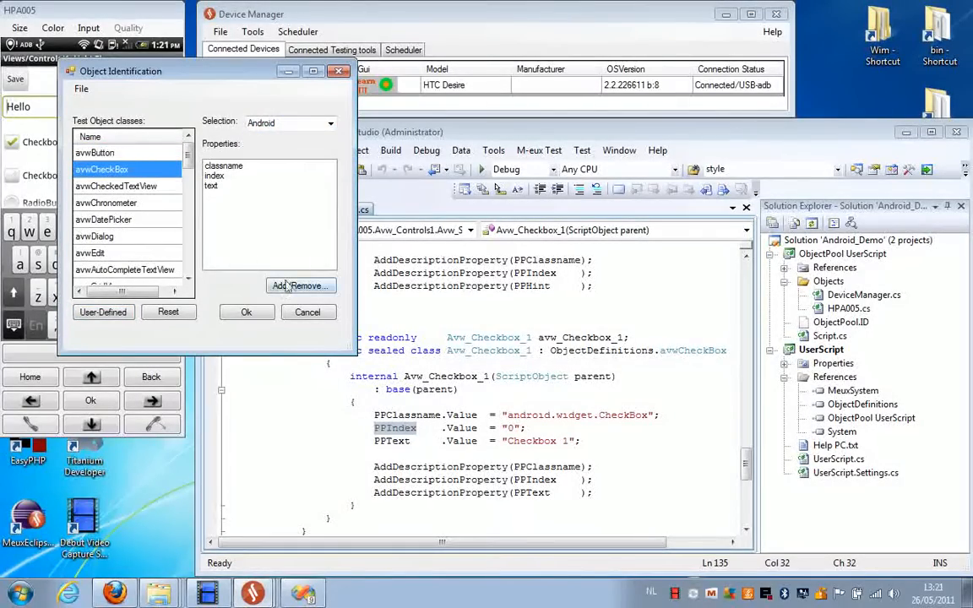
left_click(296, 286)
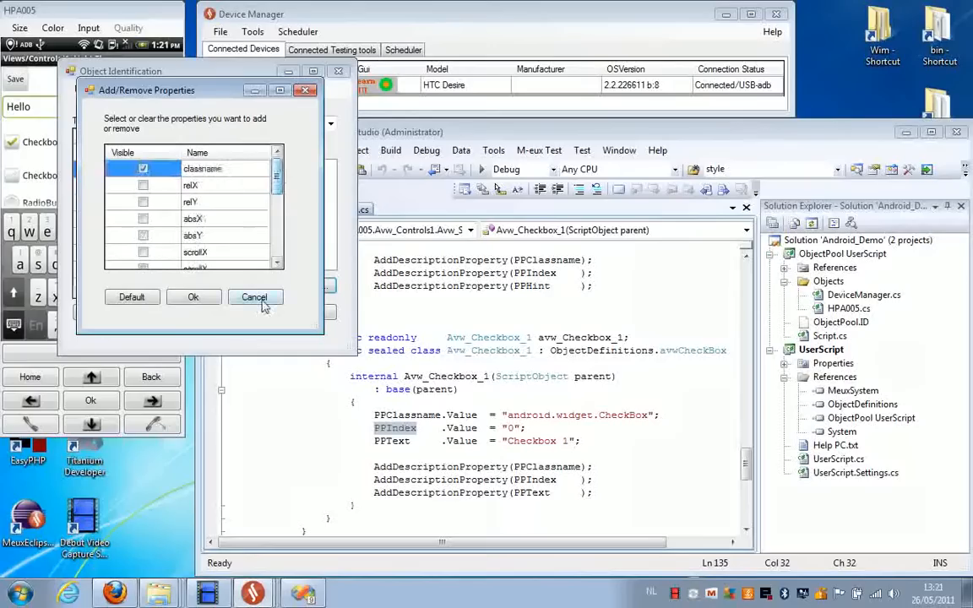
left_click(254, 297)
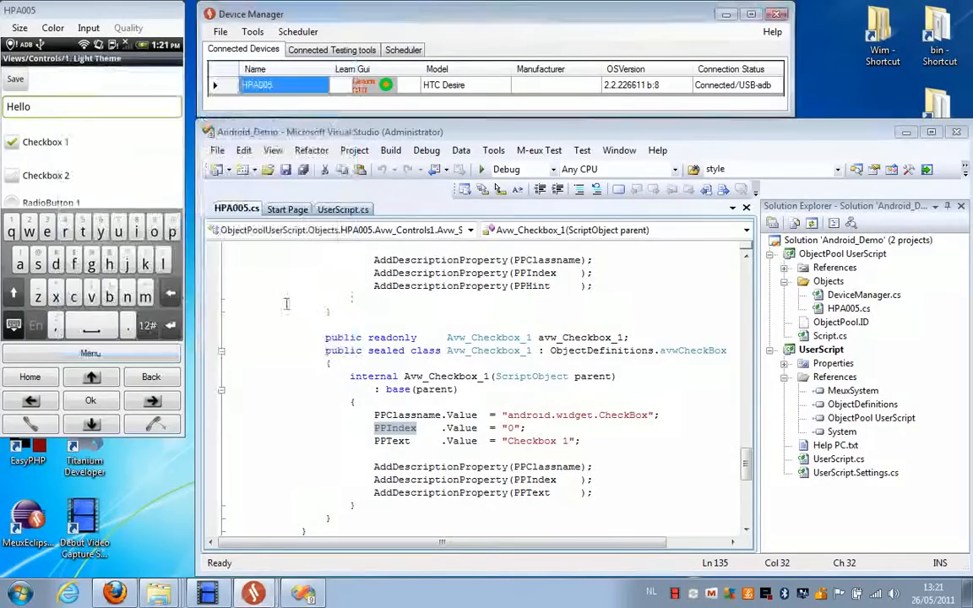